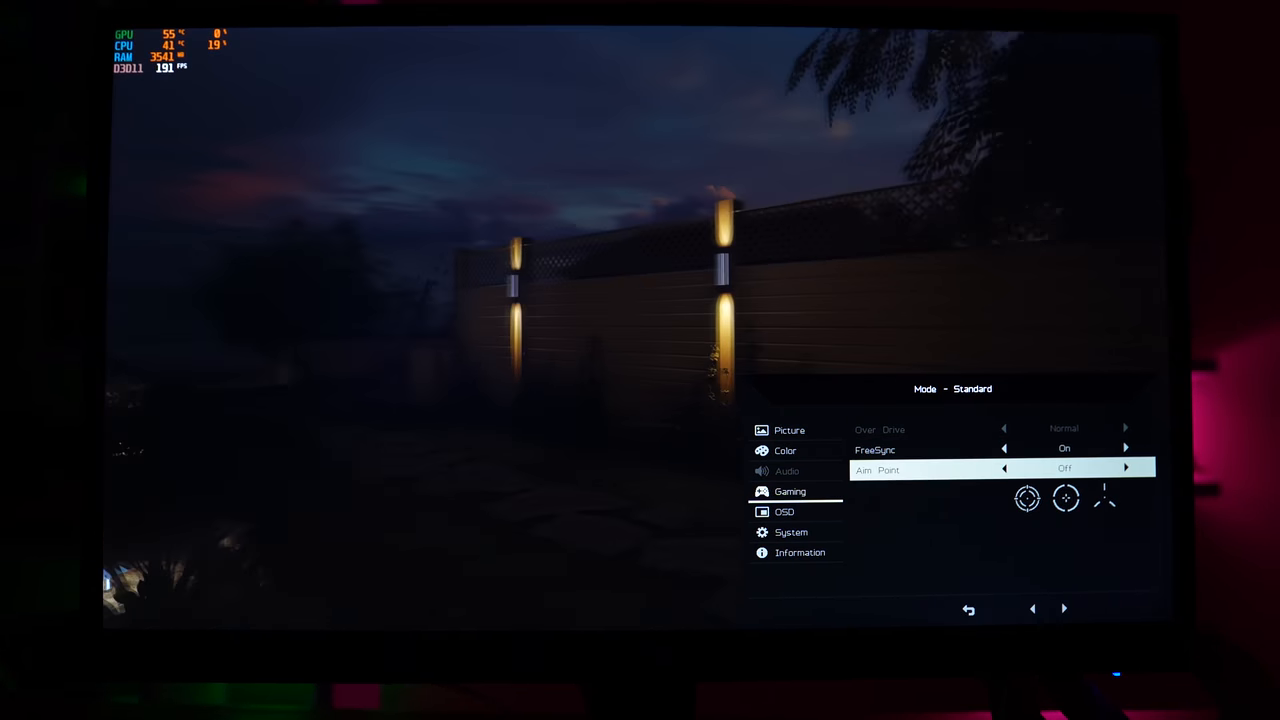
Turn the Aim Point on from Off in the Gaming menu
left_click(1126, 468)
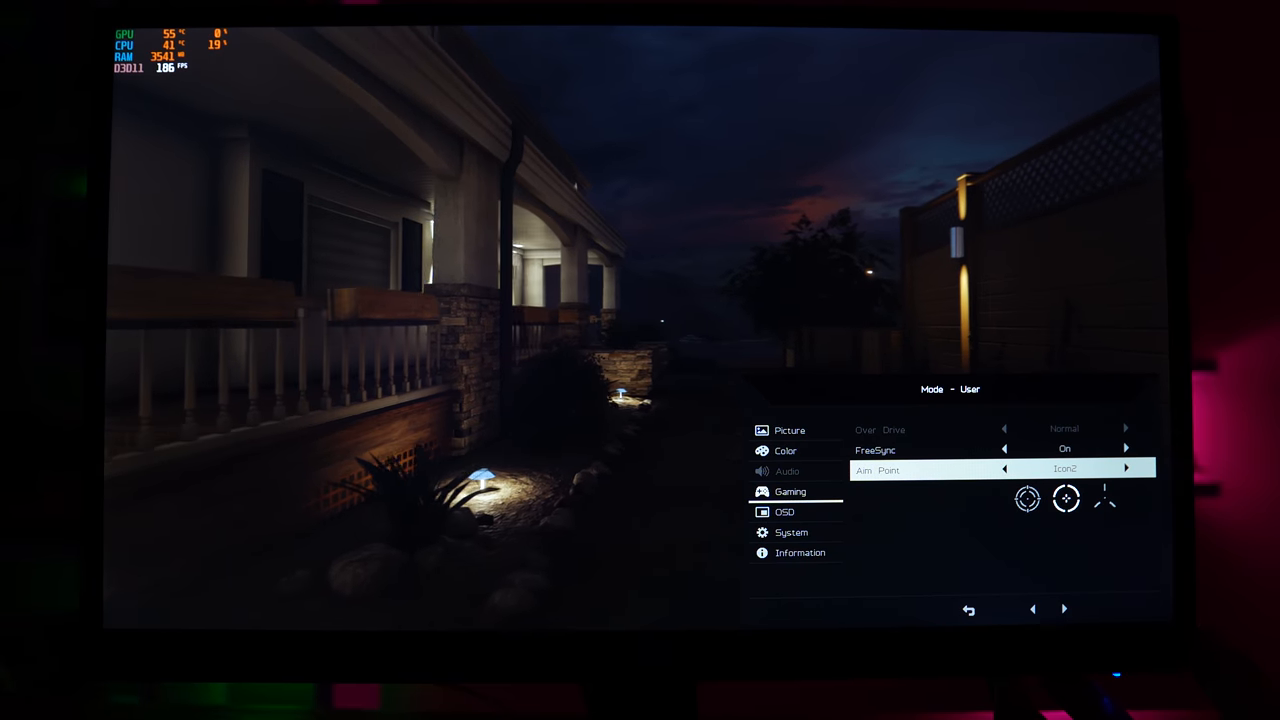
left_click(1124, 468)
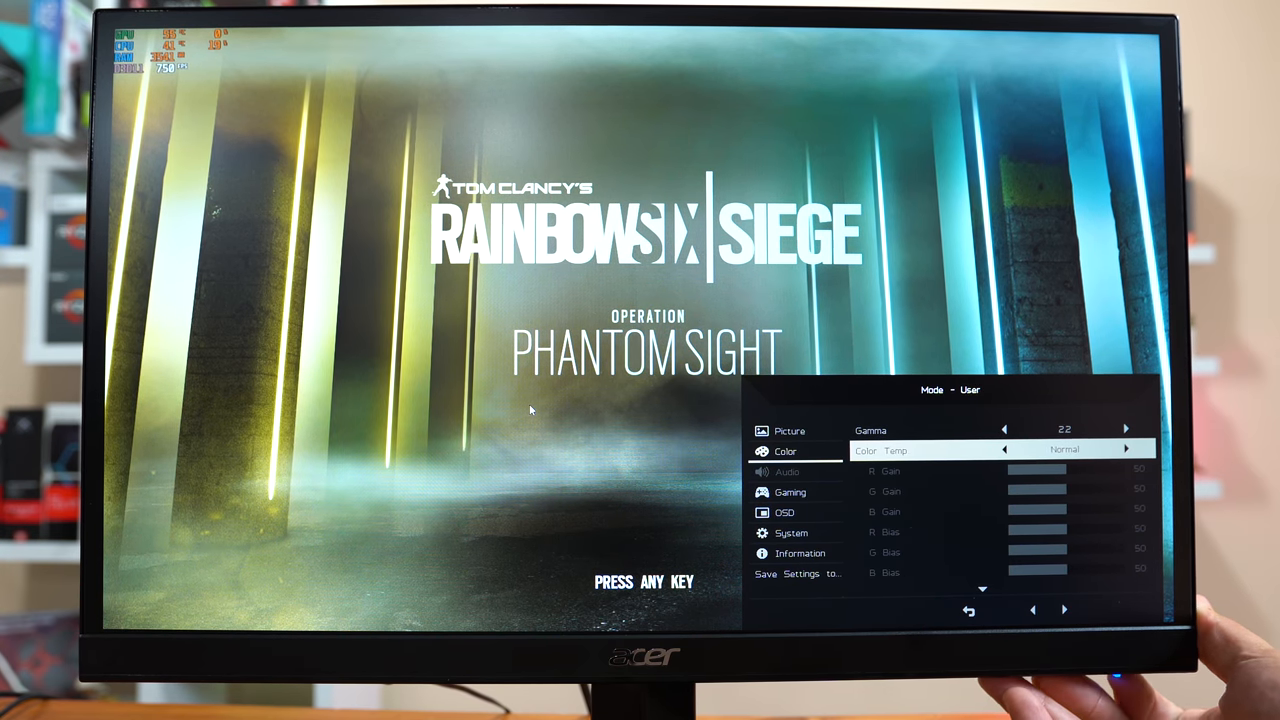
Cycle Color Temp through Blue Light and Warm and land back on Normal
left_click(1124, 448)
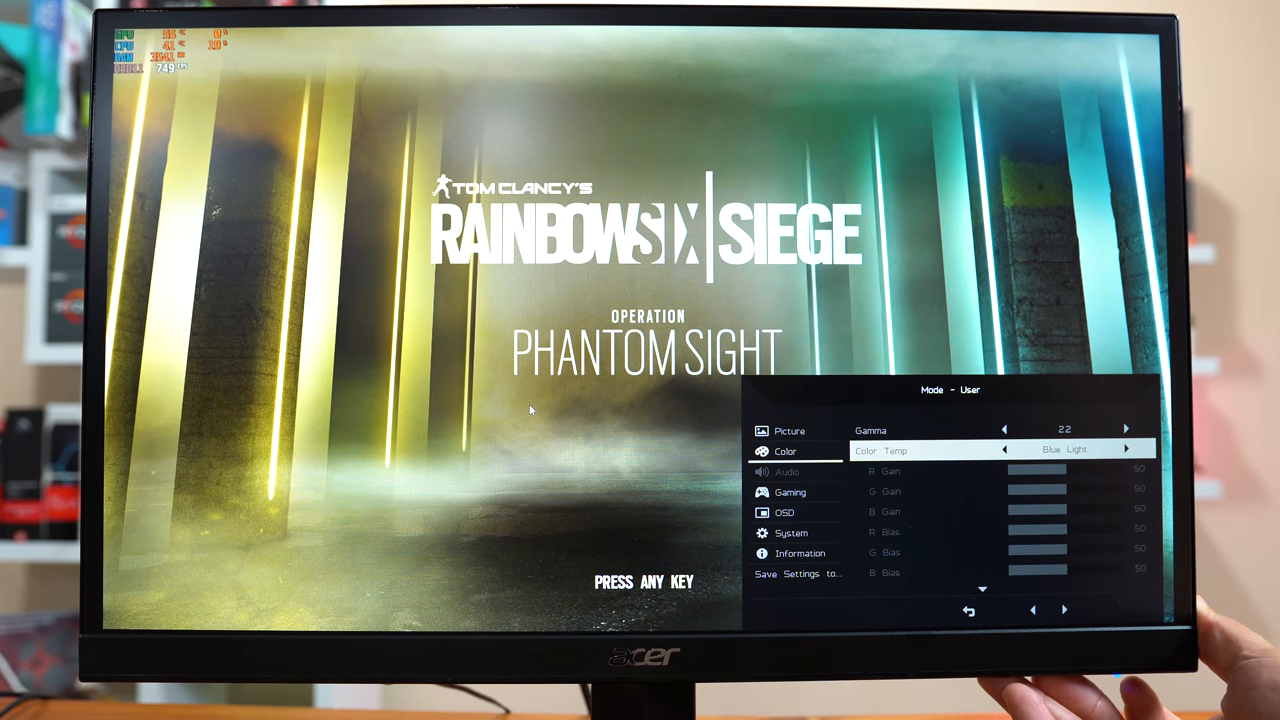
left_click(1124, 448)
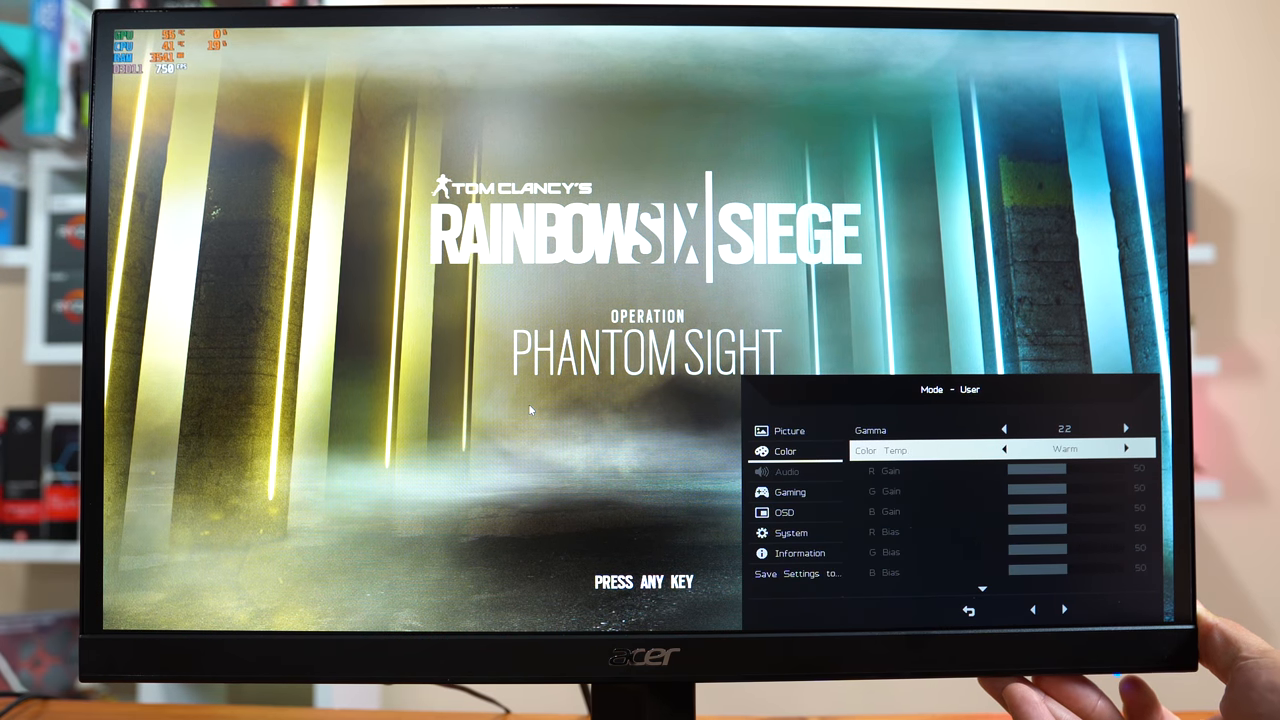
left_click(1124, 448)
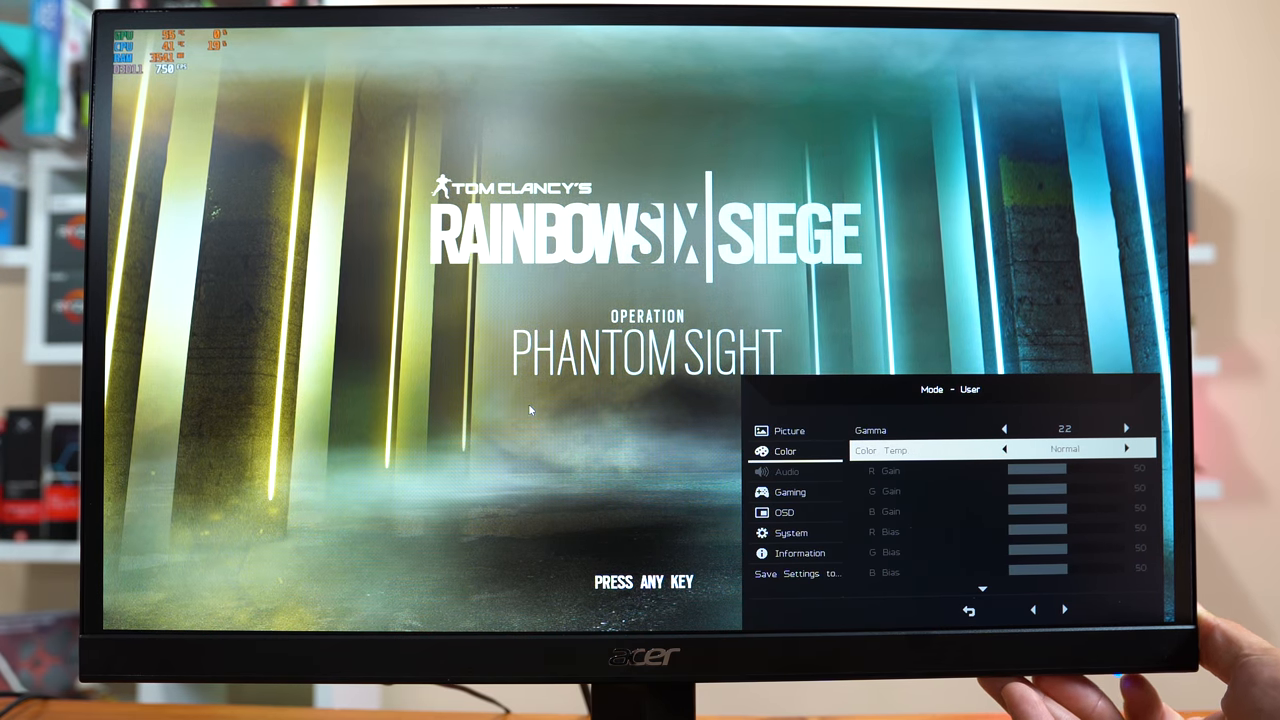